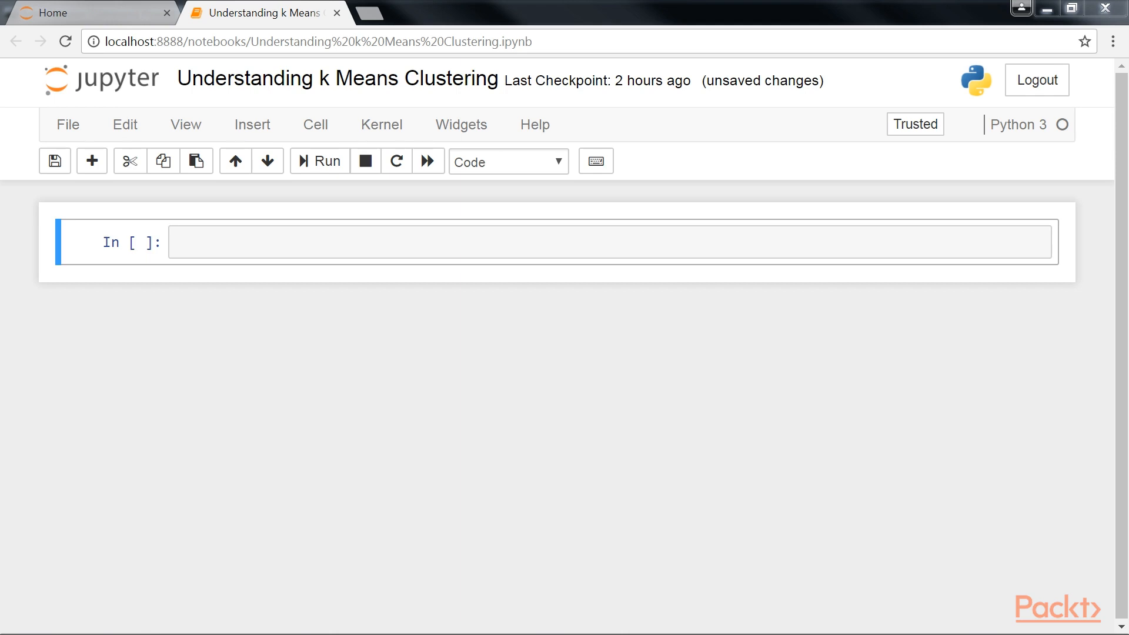
# - Add the matplotlib import and plot the blob points as one-colour scatter of four clusters
pyautogui.write('import matplotlib.pyplot as plt')
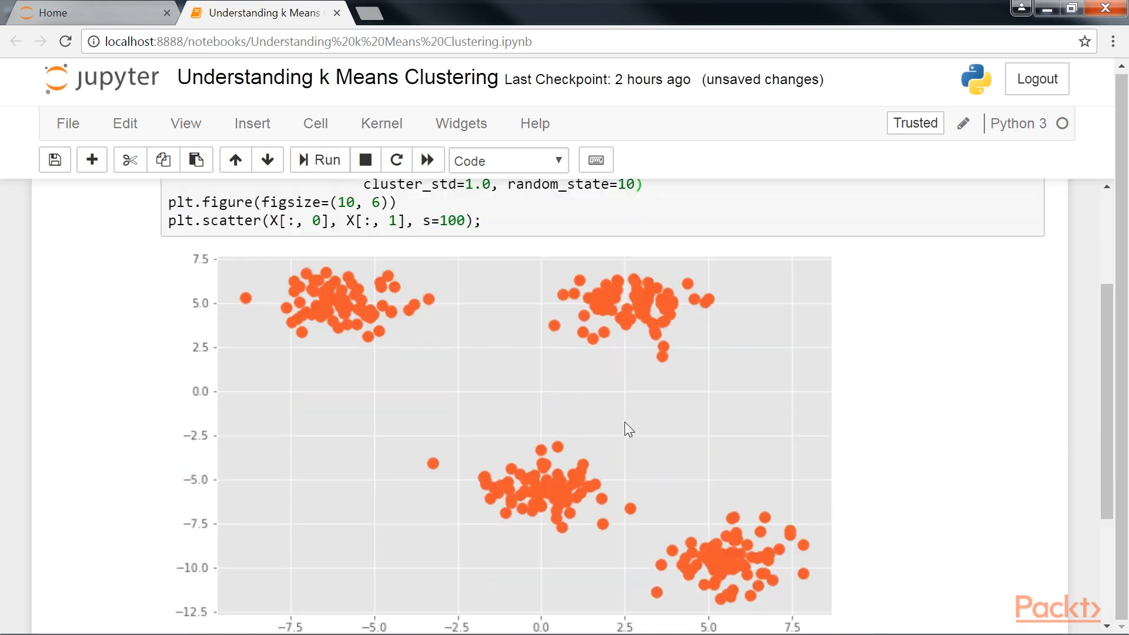
pyautogui.moveTo(1108, 389)
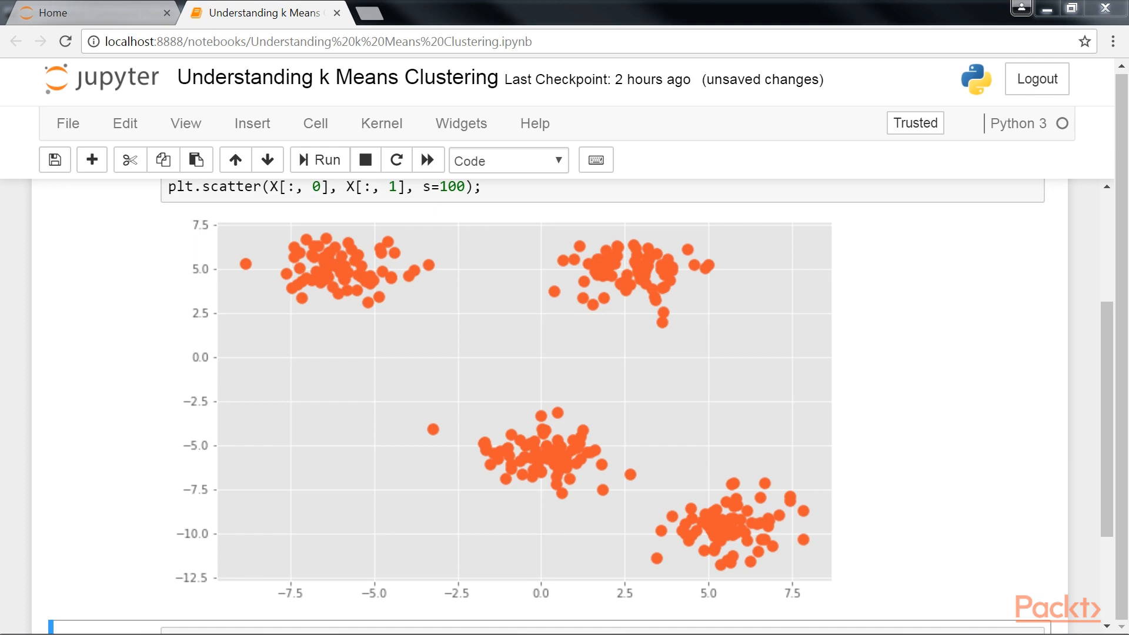
pyautogui.moveTo(534, 443)
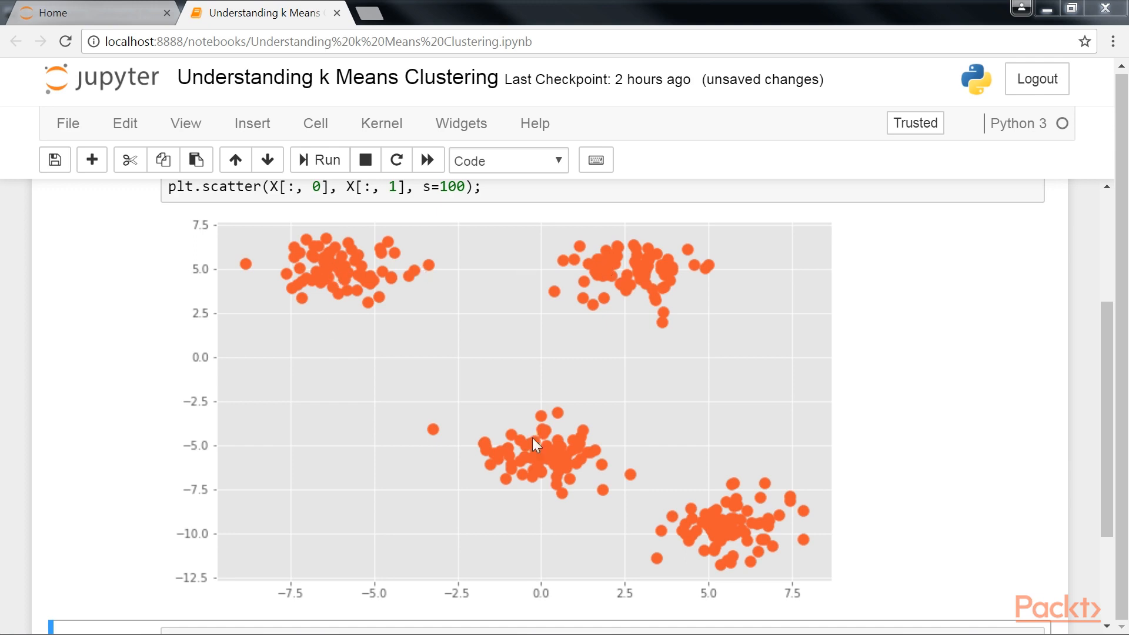
pyautogui.moveTo(877, 464)
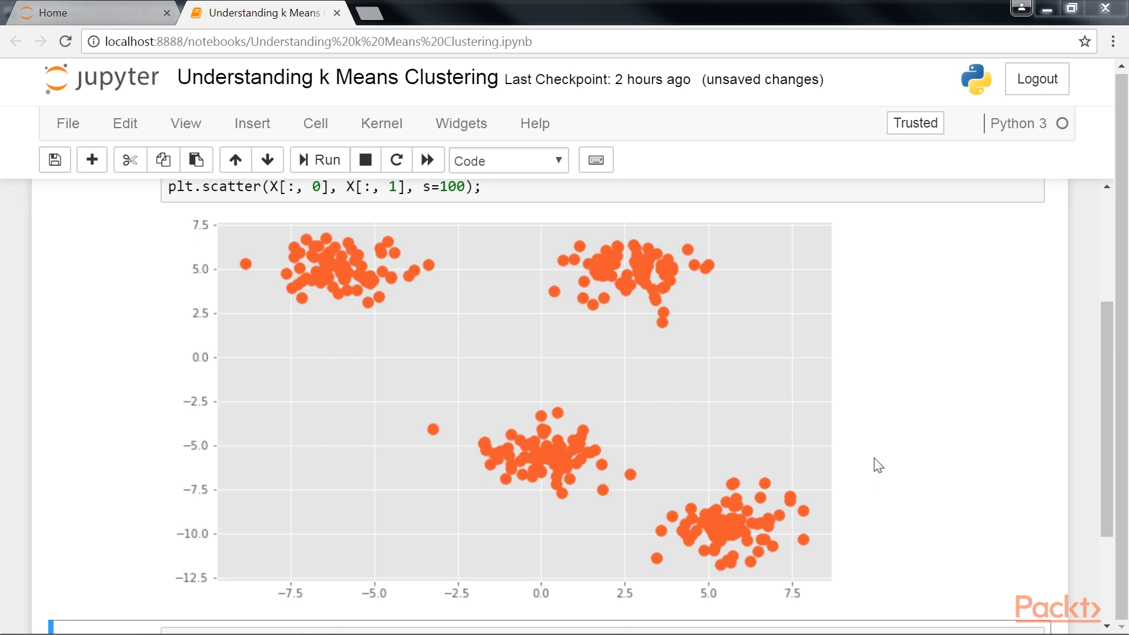
# - Add the k-means termination criteria and random-centre flags, then run cv2.kmeans with four clusters
pyautogui.scroll(-3)
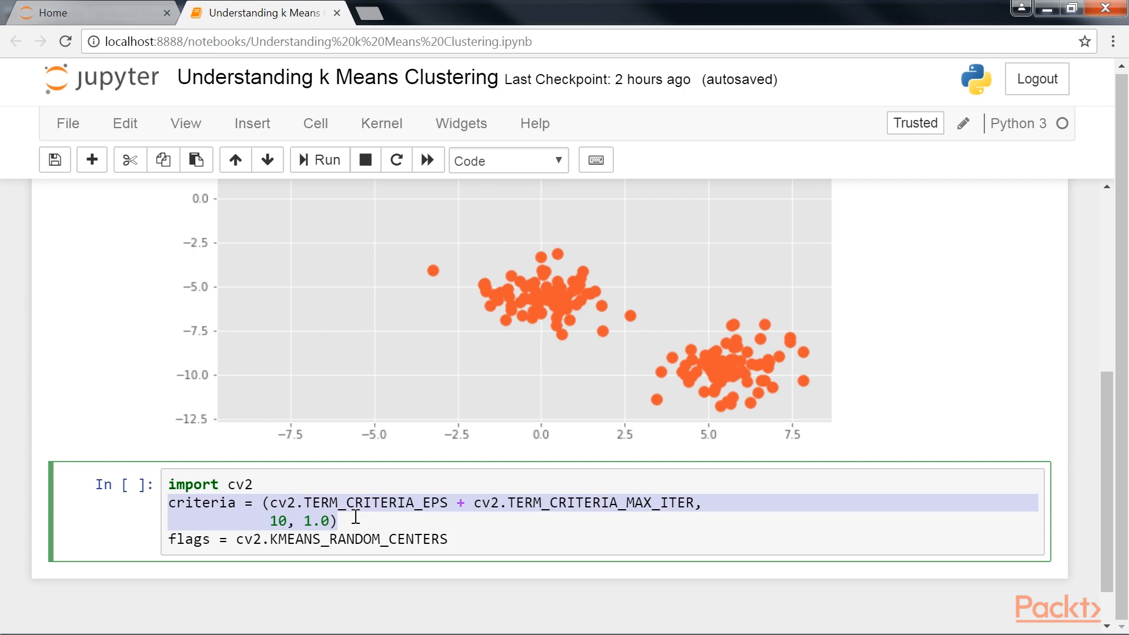
pyautogui.click(338, 521)
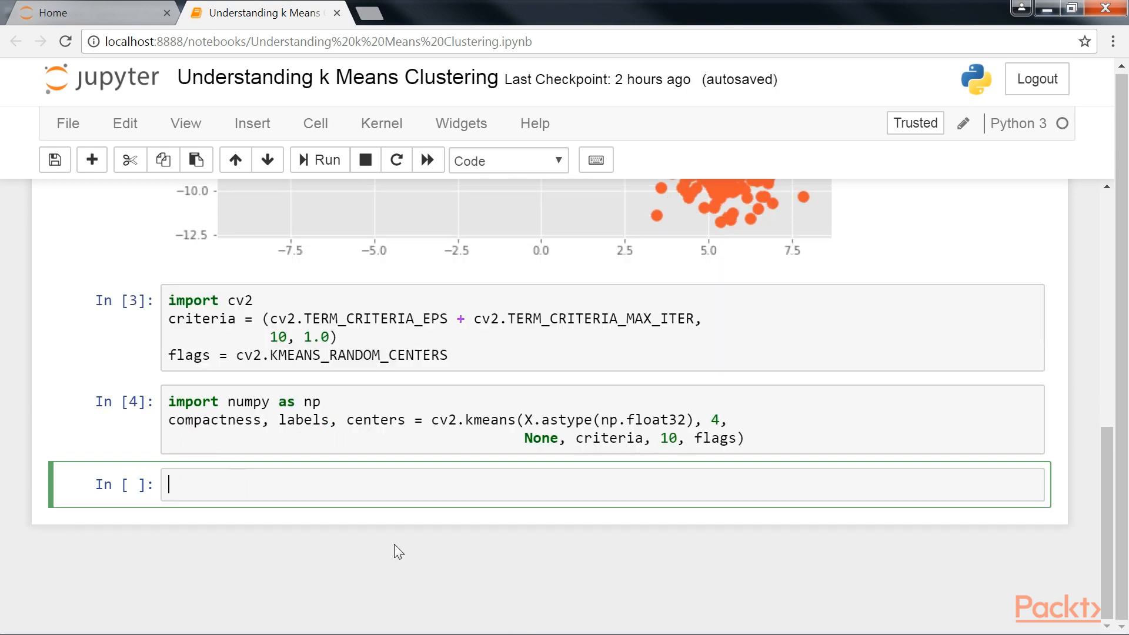
# - Enter 'compactness' in a new cell and print its value, 526.677
pyautogui.write('compact')
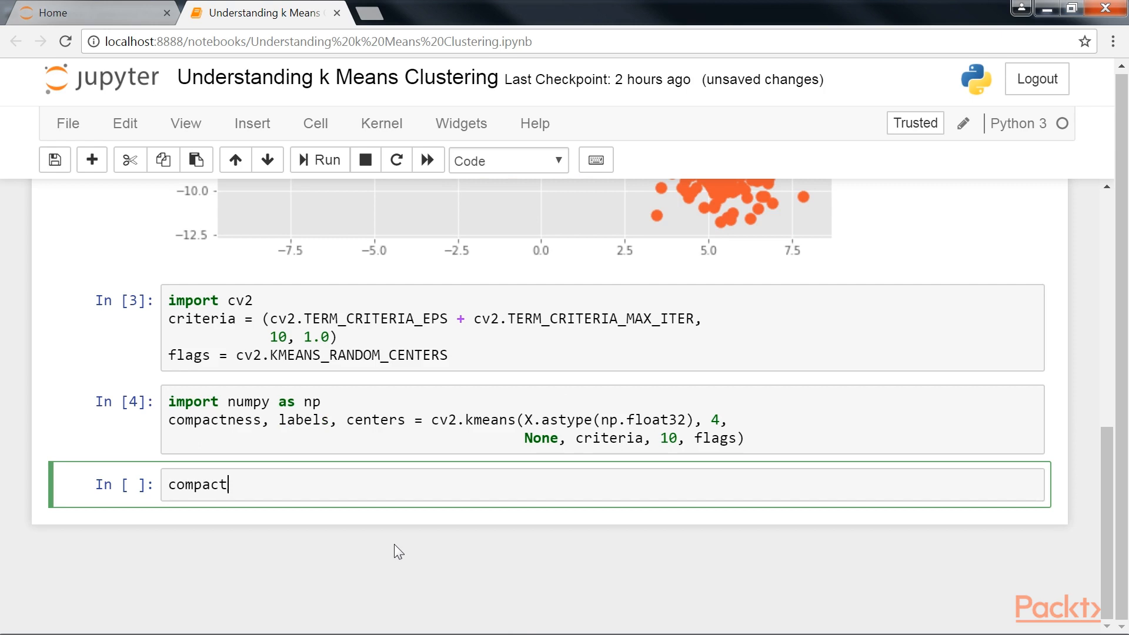
pyautogui.write('ness')
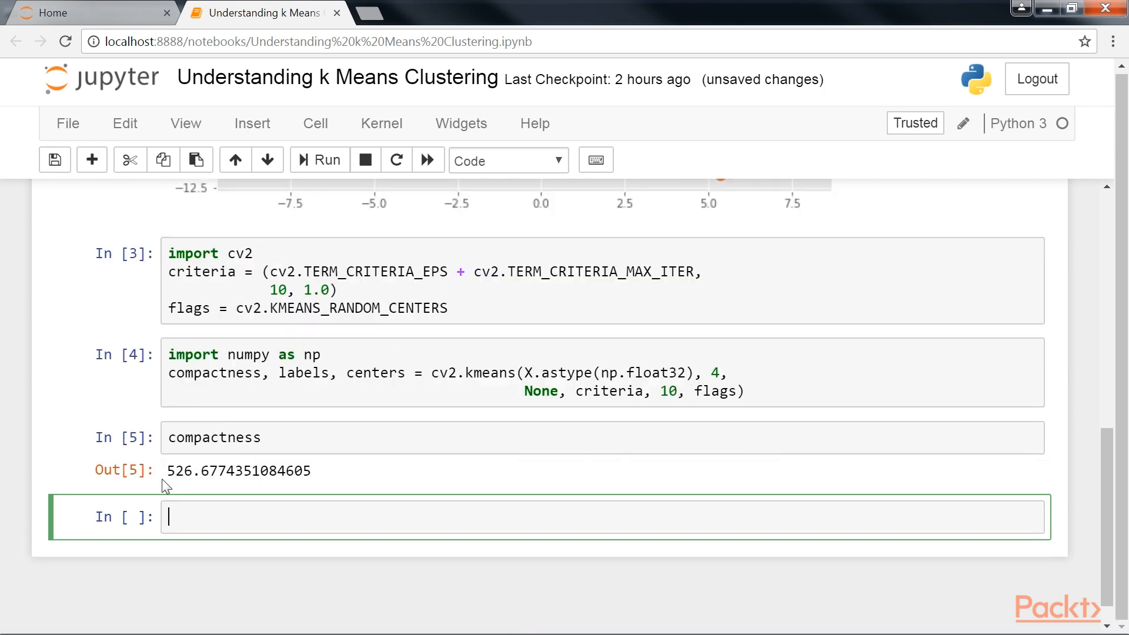
pyautogui.doubleClick(237, 471)
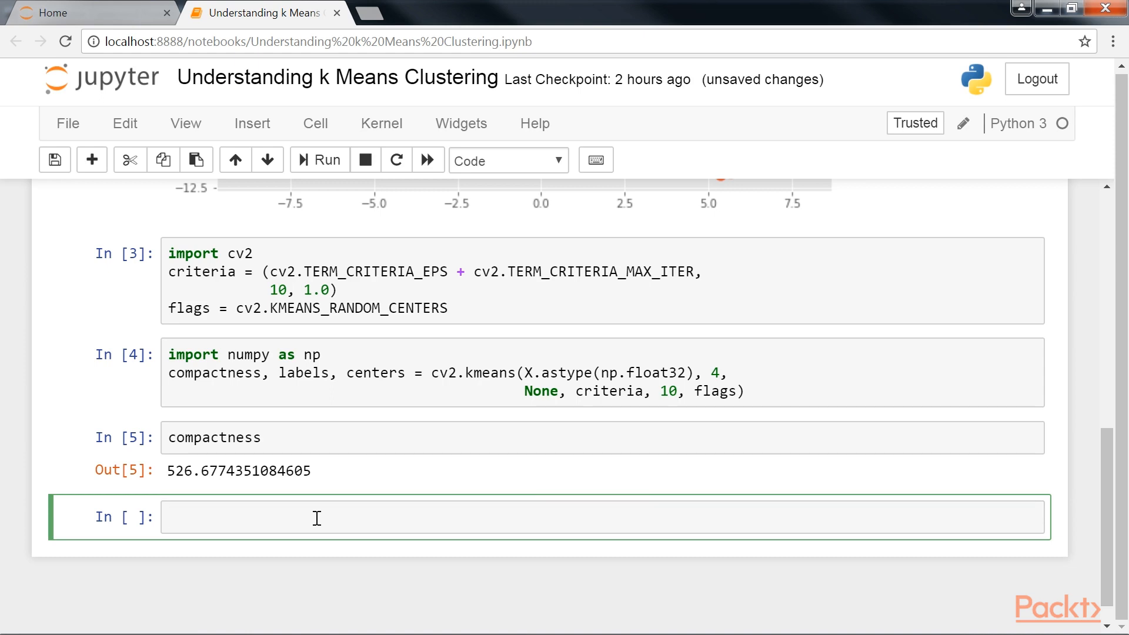
# - Run the cluster-coloured scatter with black centres, yielding a TypeError/ValueError traceback
pyautogui.write('plt.figure(figsize=(10, 6))')
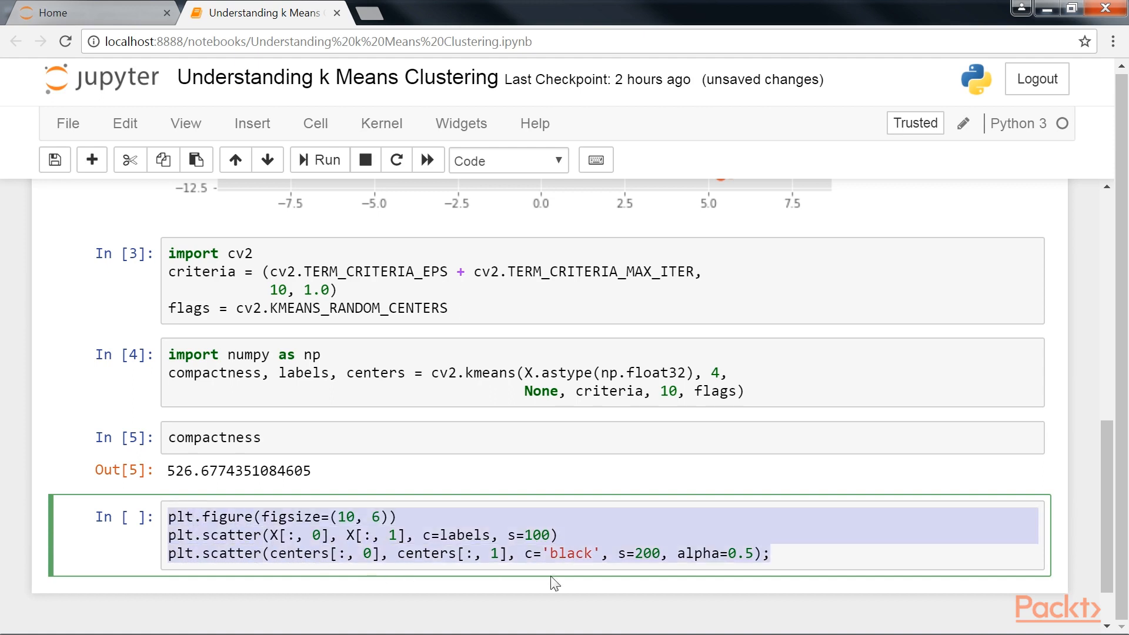
pyautogui.moveTo(836, 583)
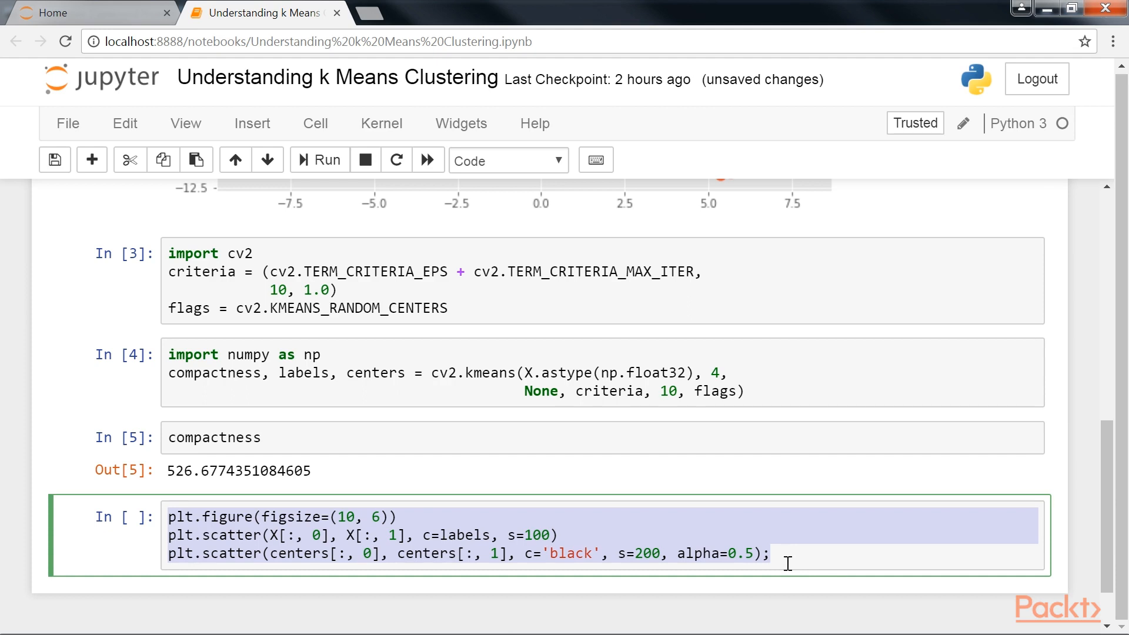
pyautogui.click(318, 160)
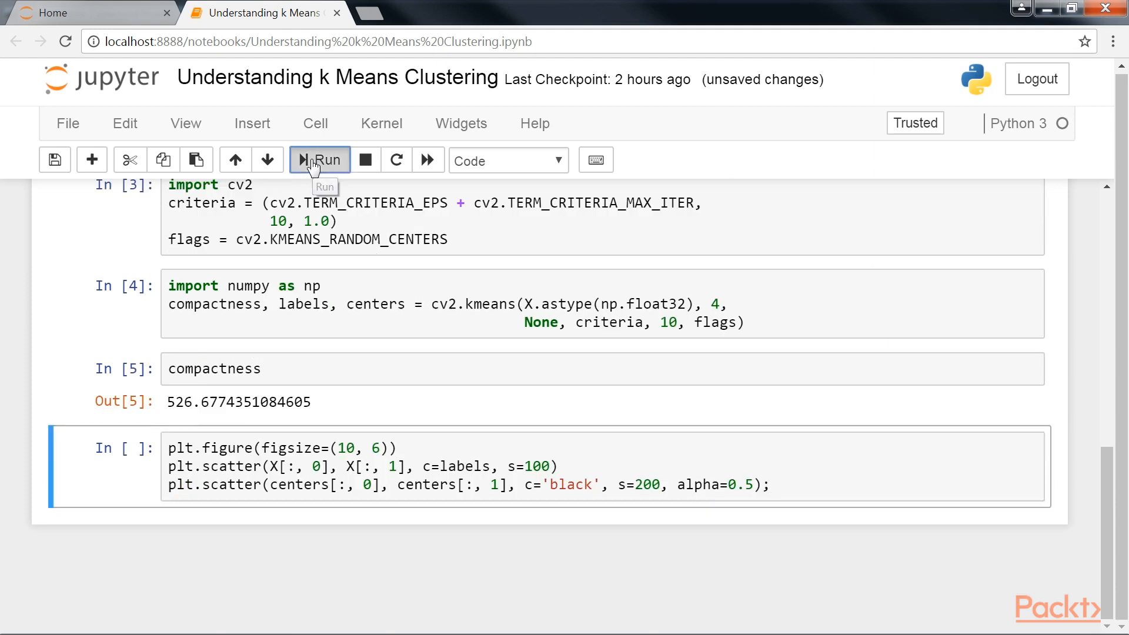
pyautogui.click(319, 160)
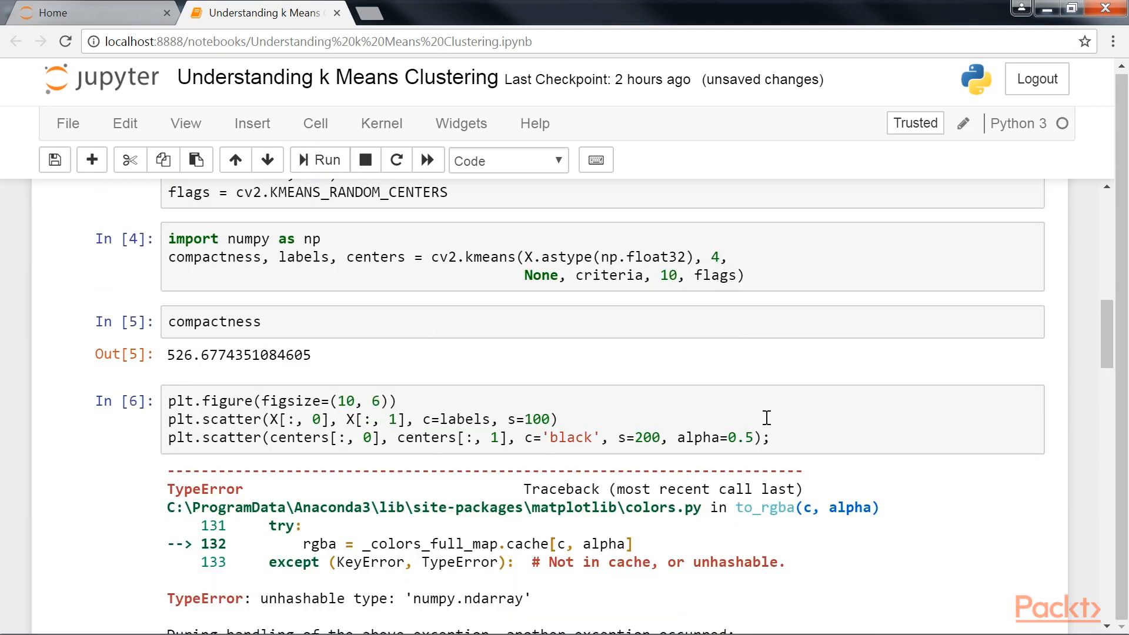
pyautogui.scroll(-3)
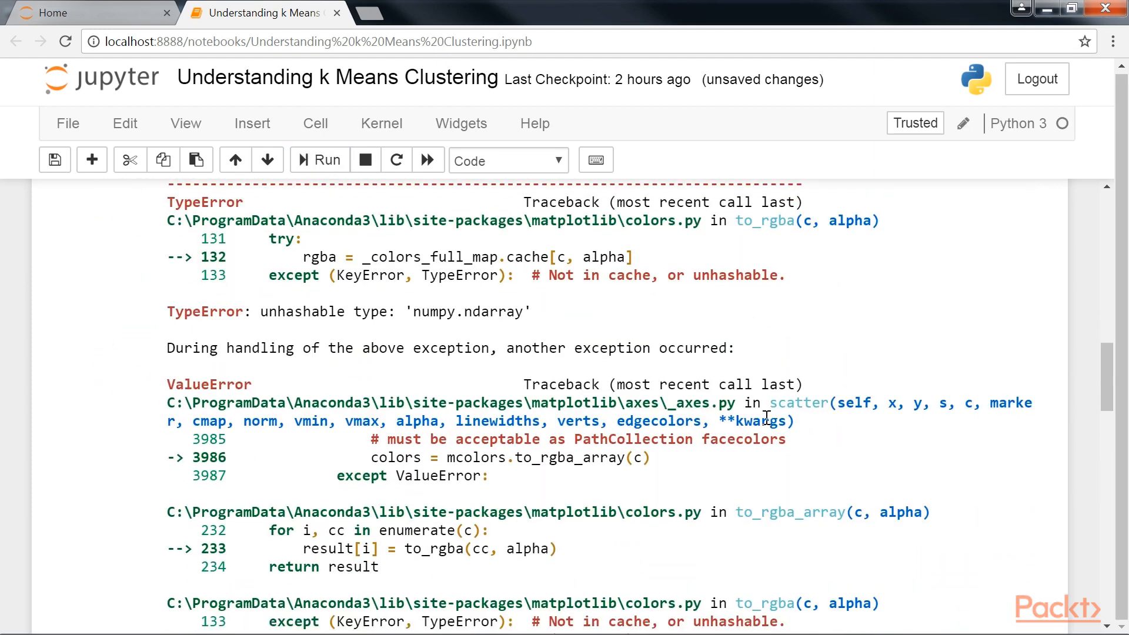